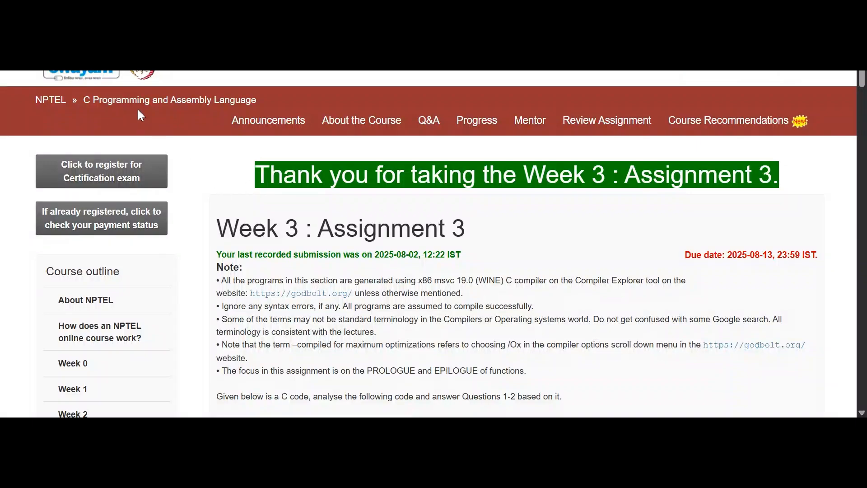
scroll("down", 3)
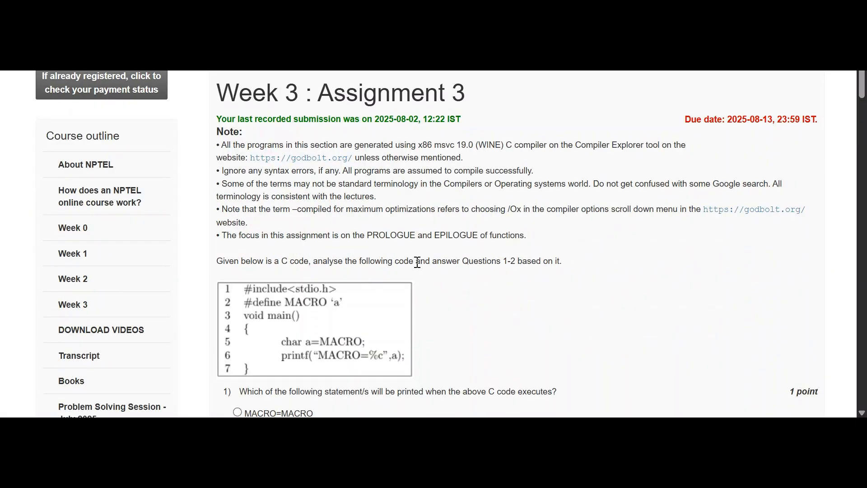
mouse_move(332, 301)
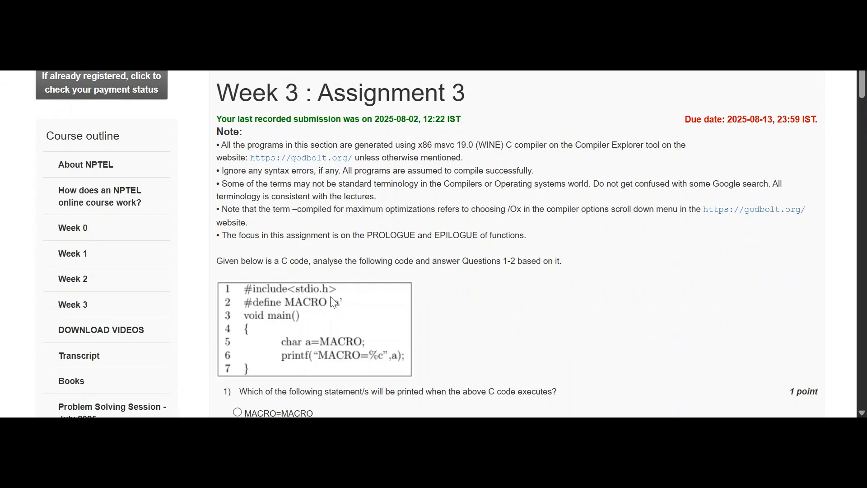
mouse_move(432, 297)
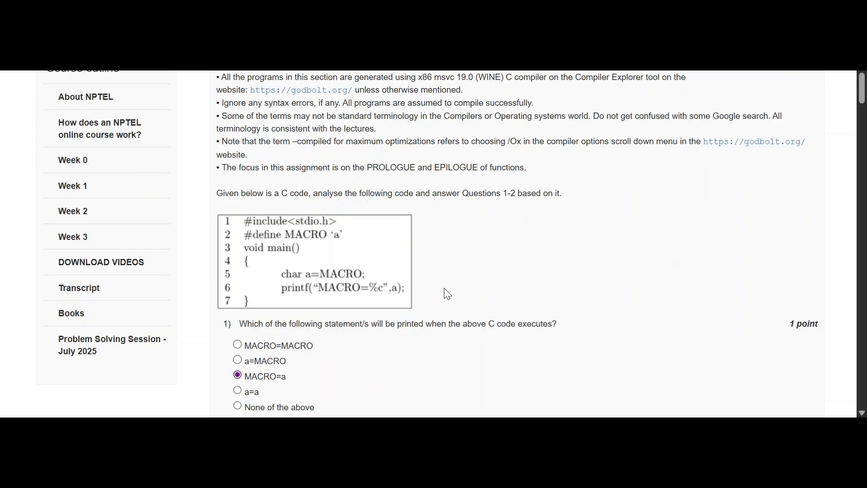
scroll("down", 3)
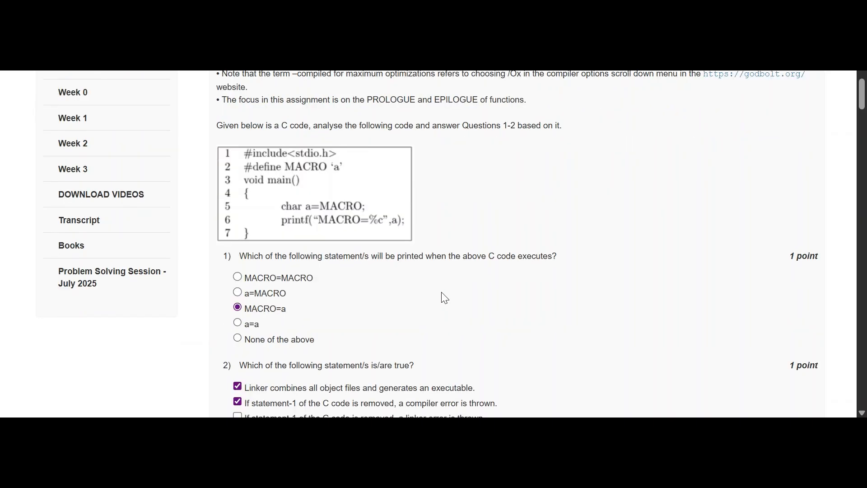
mouse_move(451, 291)
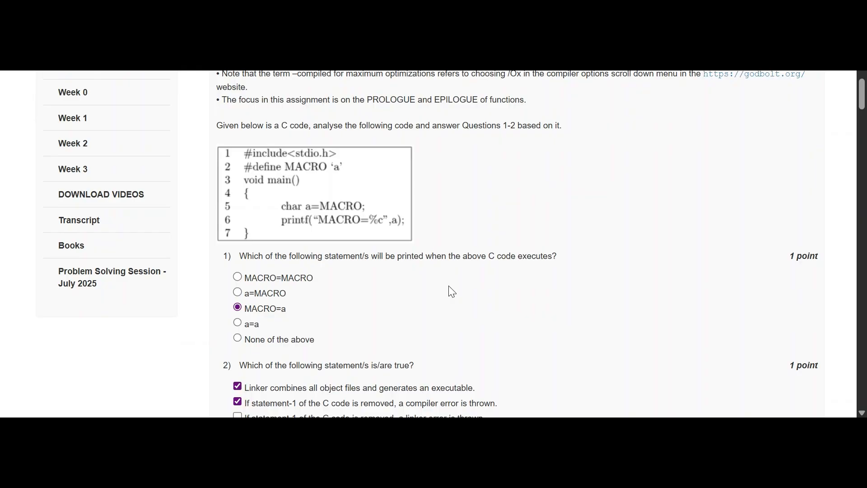
mouse_move(478, 304)
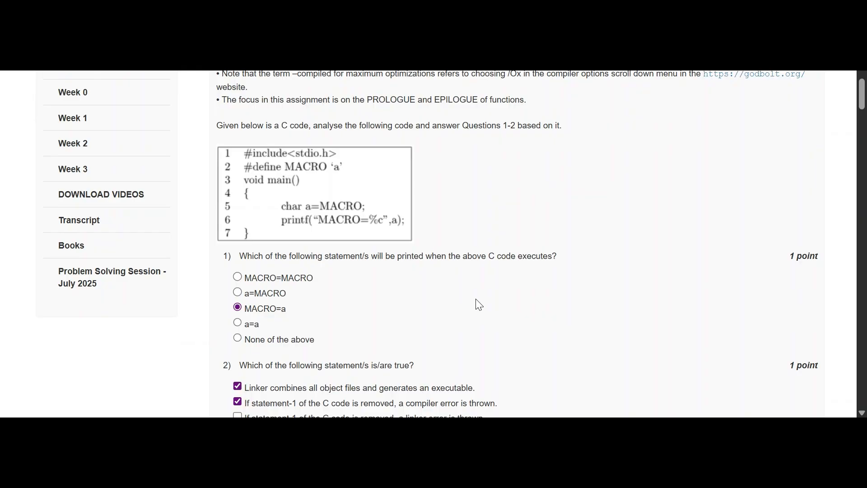
scroll("down", 3)
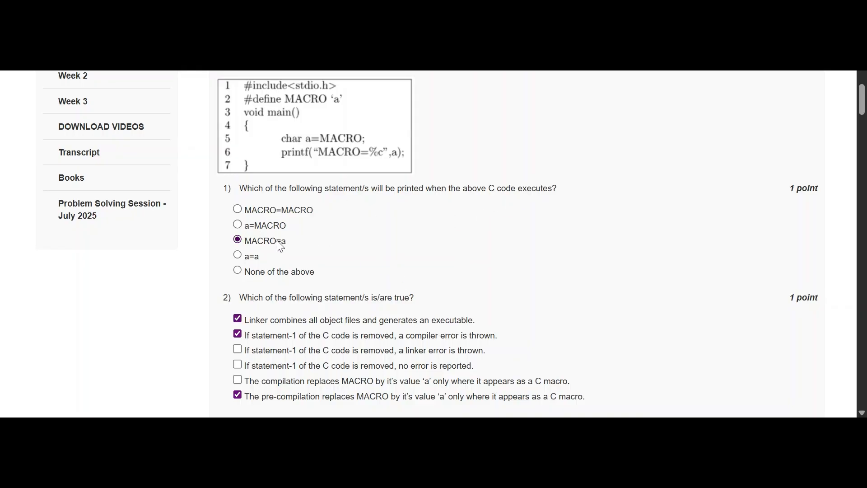
scroll("down", 3)
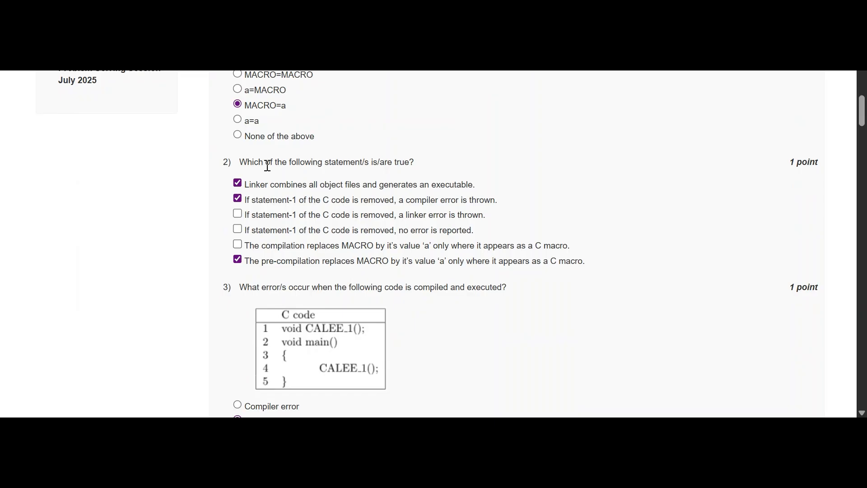
mouse_move(265, 198)
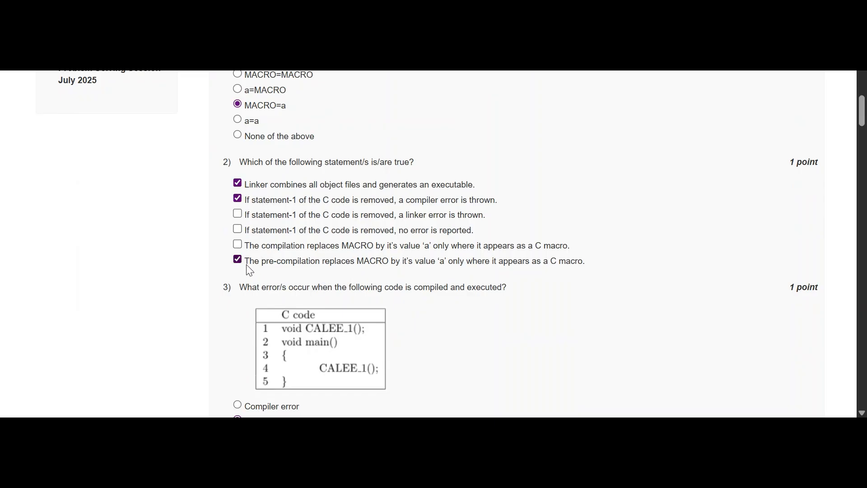
scroll("down", 3)
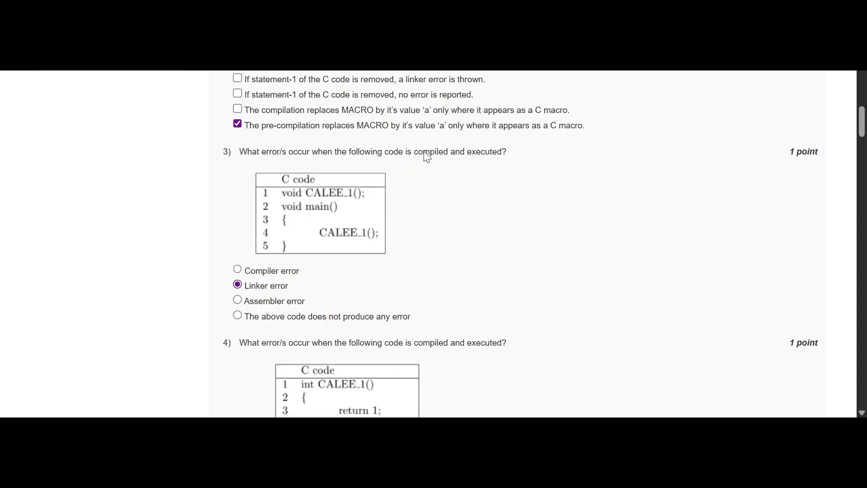
mouse_move(353, 225)
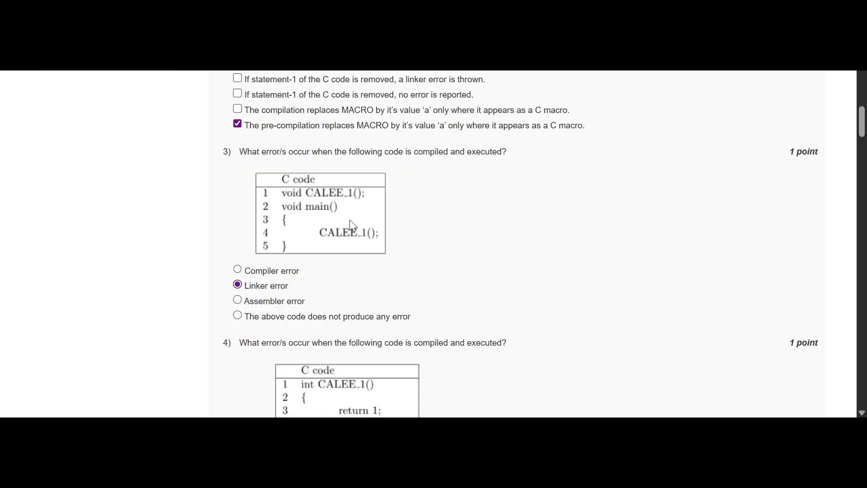
mouse_move(351, 285)
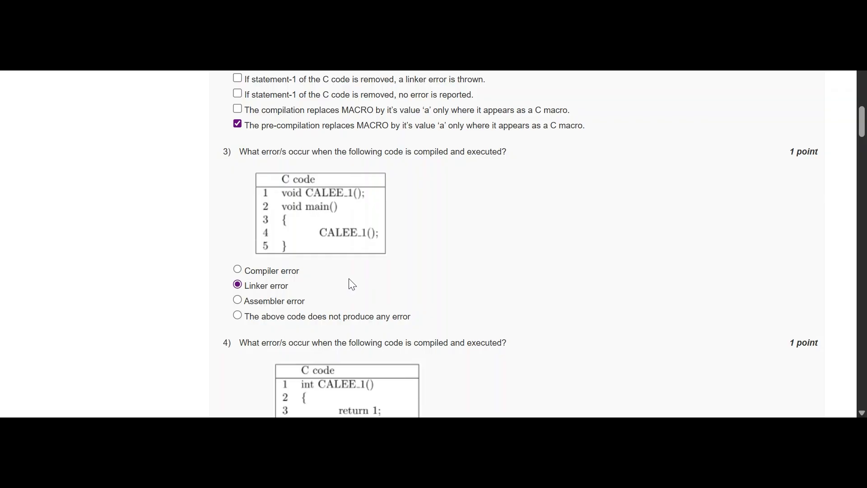
scroll("down", 3)
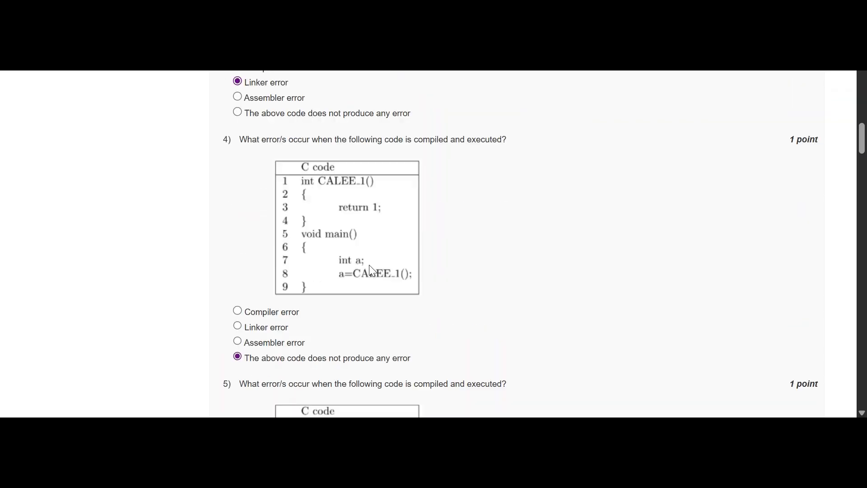
mouse_move(330, 197)
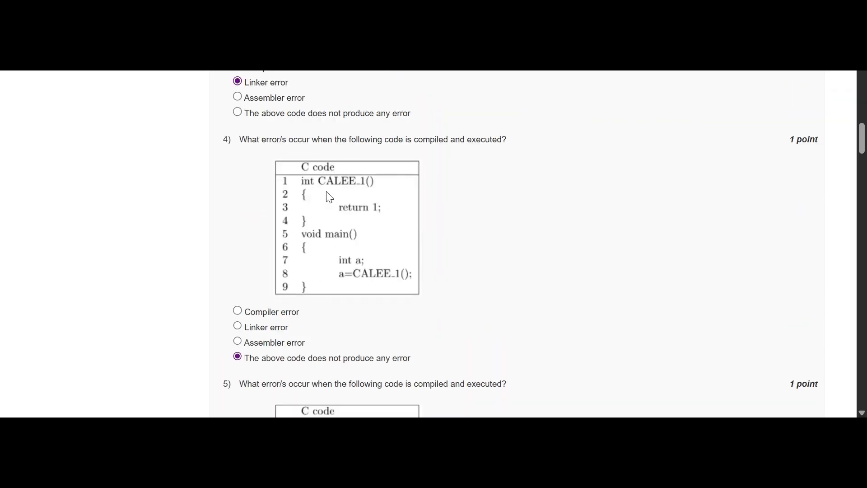
scroll("down", 3)
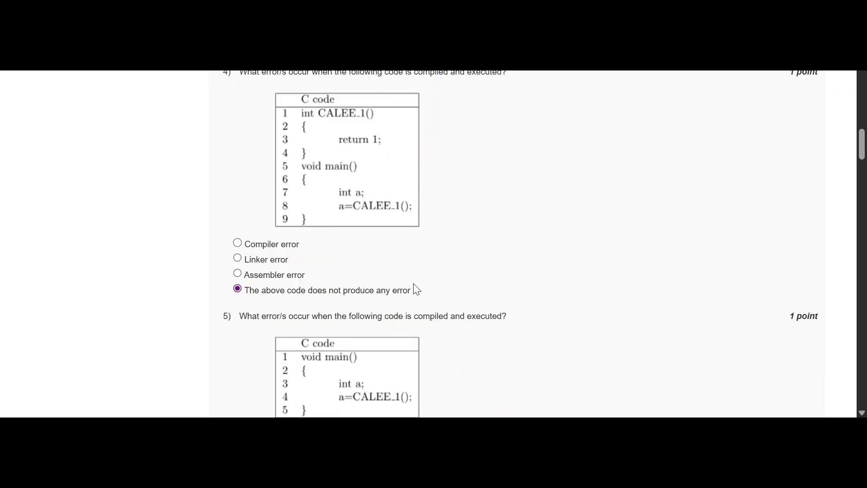
scroll("down", 3)
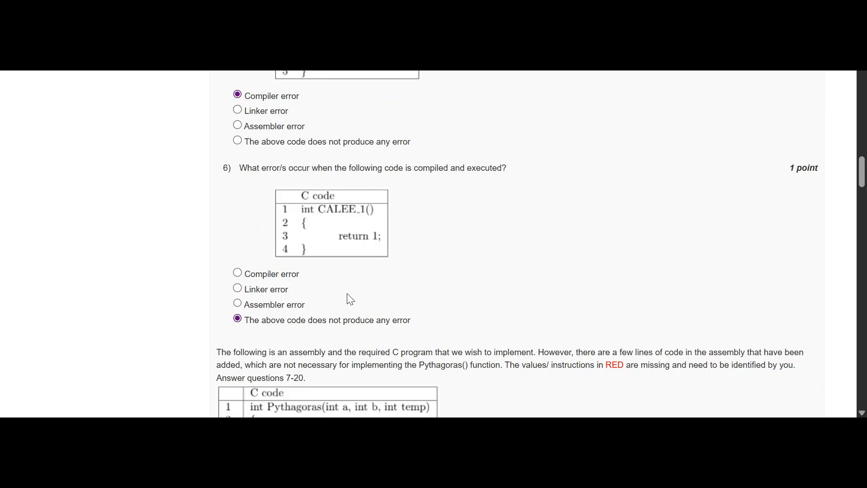
scroll("down", 3)
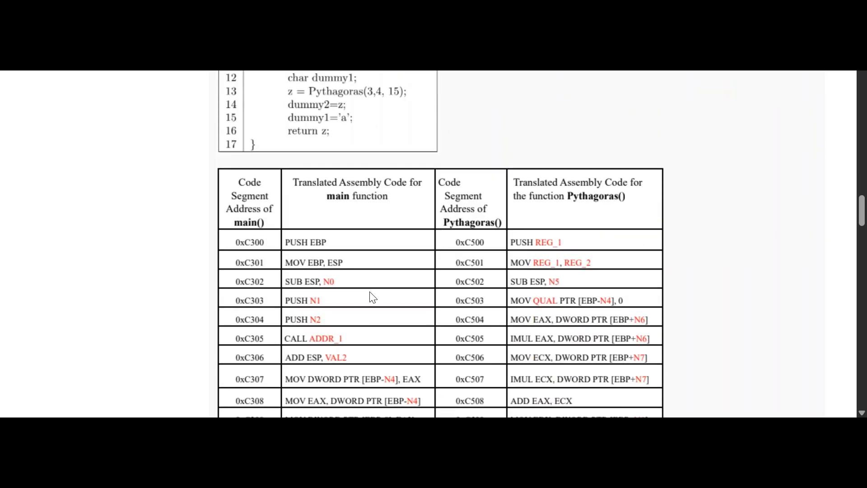
scroll("down", 3)
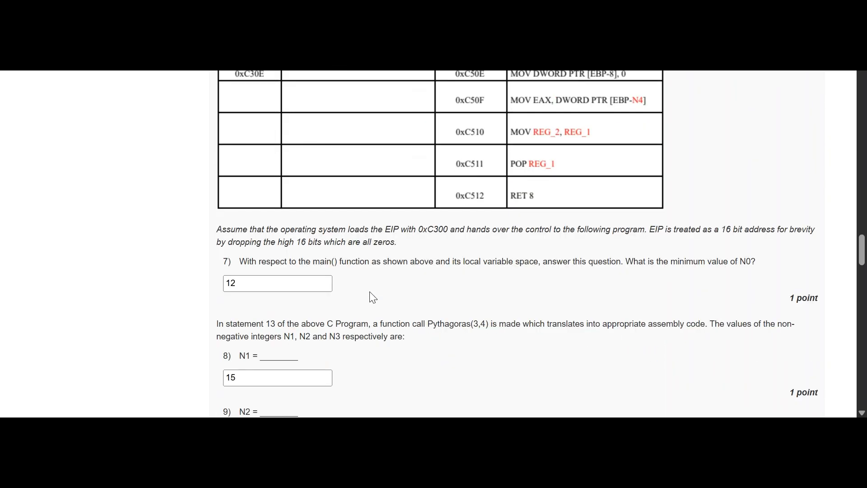
scroll("down", 3)
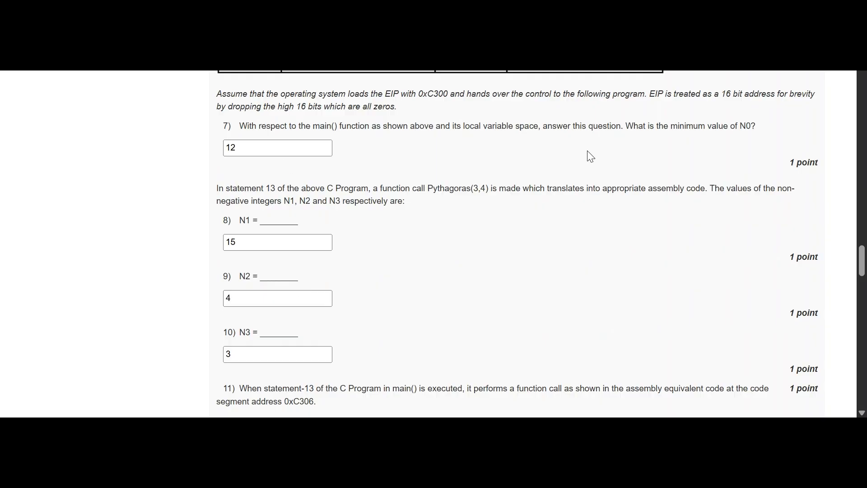
mouse_move(293, 181)
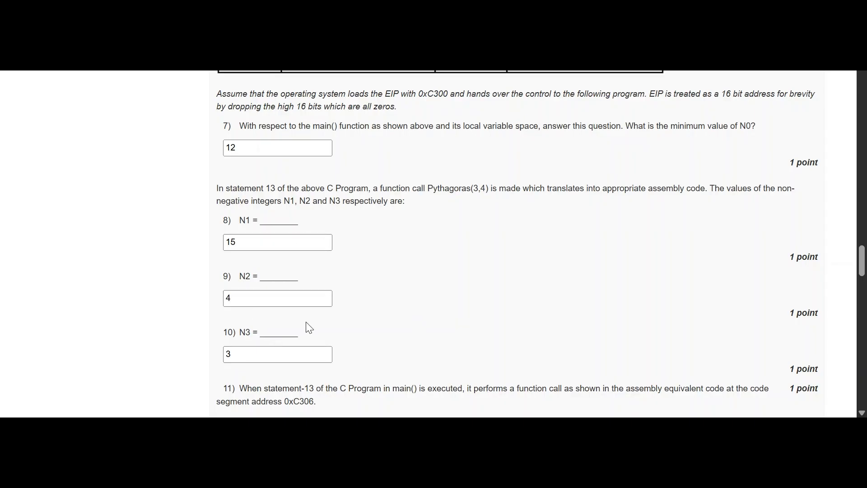
mouse_move(337, 316)
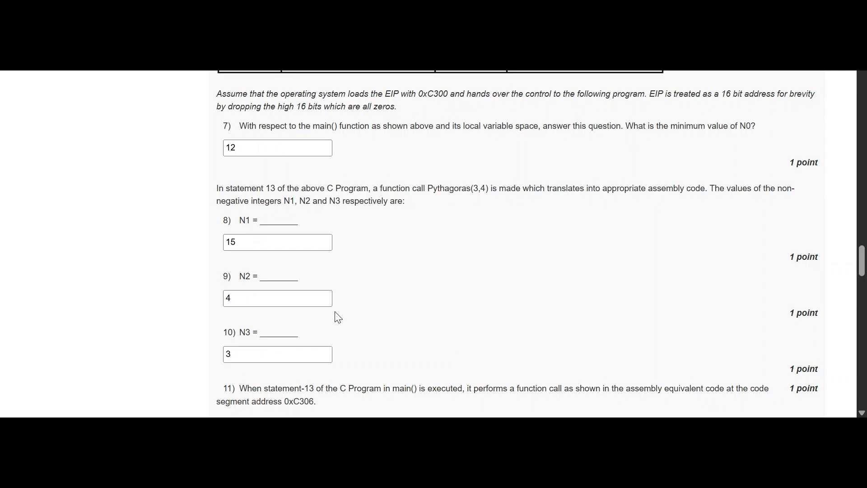
scroll("down", 3)
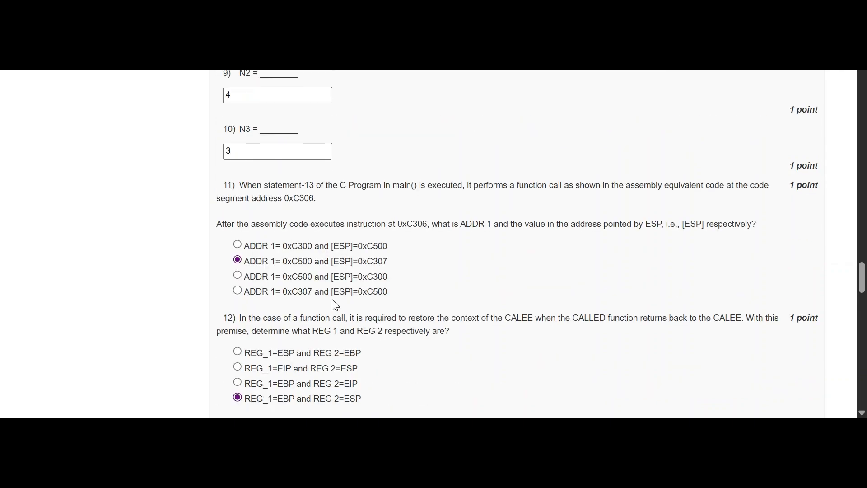
mouse_move(413, 260)
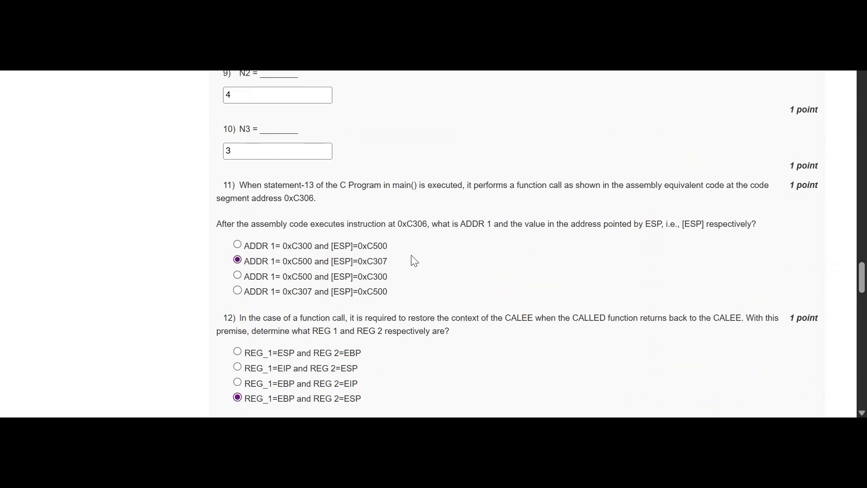
scroll("down", 3)
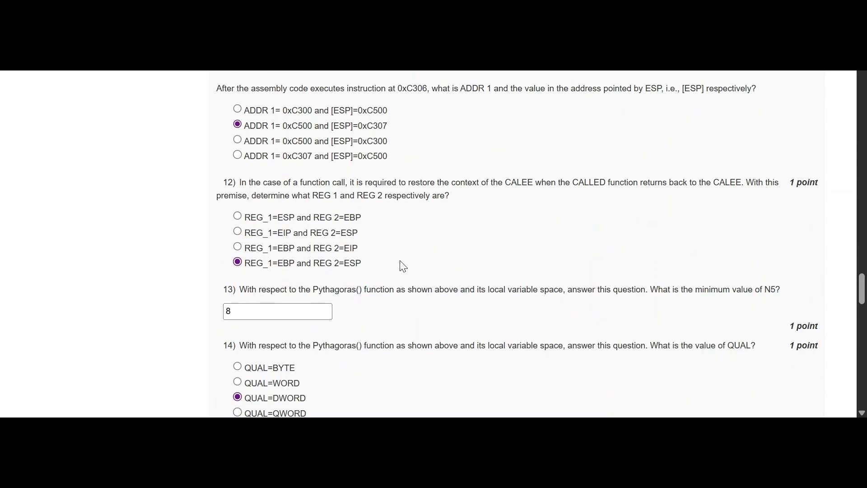
mouse_move(363, 285)
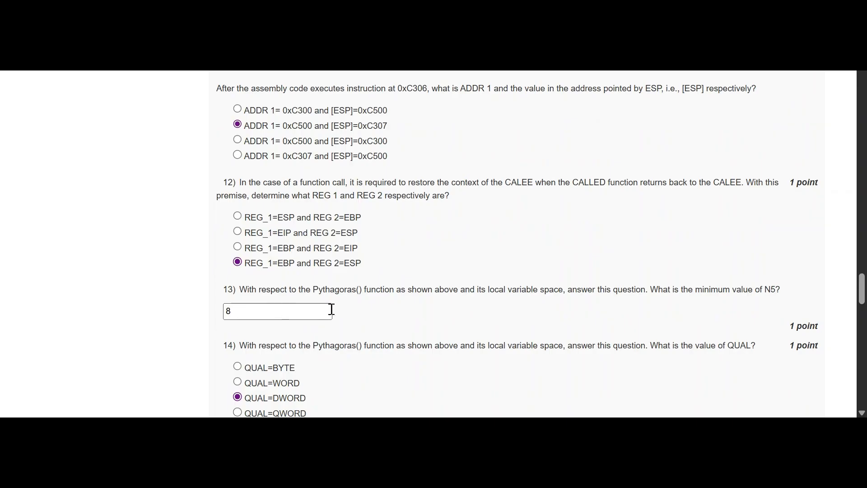
mouse_move(353, 309)
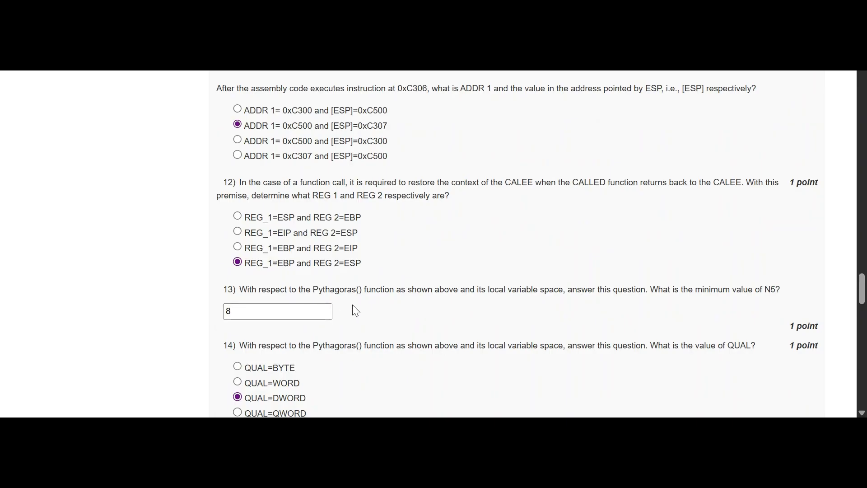
mouse_move(363, 298)
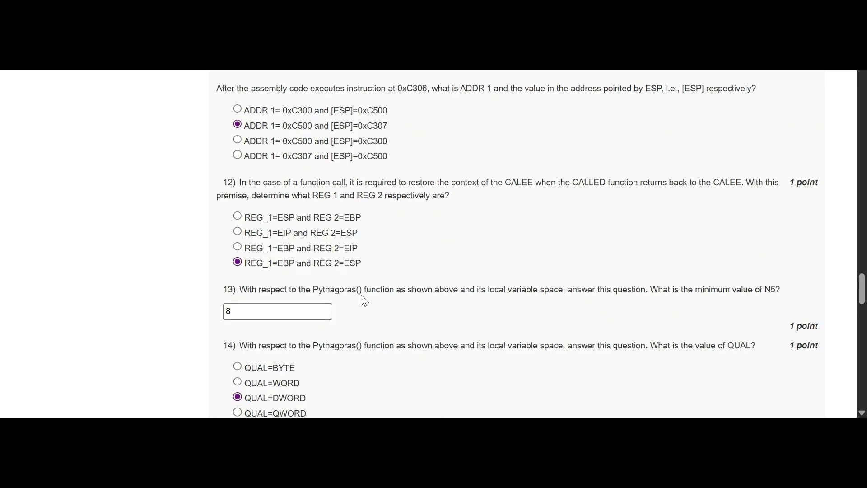
scroll("down", 3)
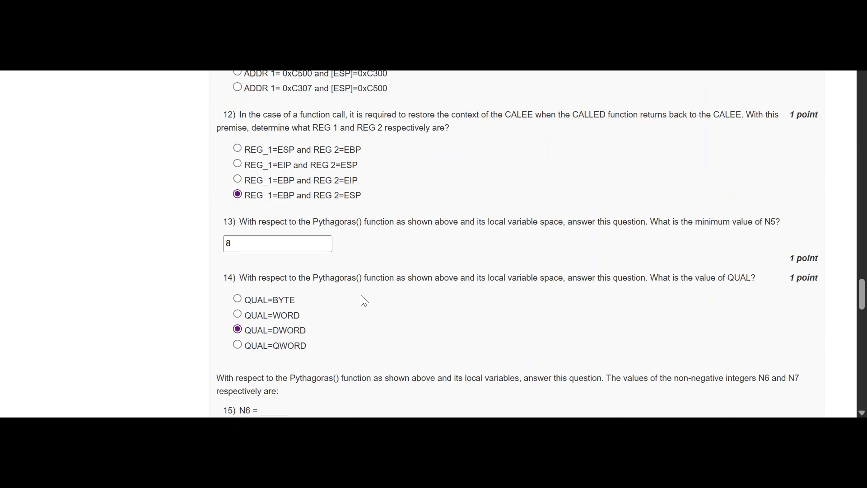
scroll("down", 3)
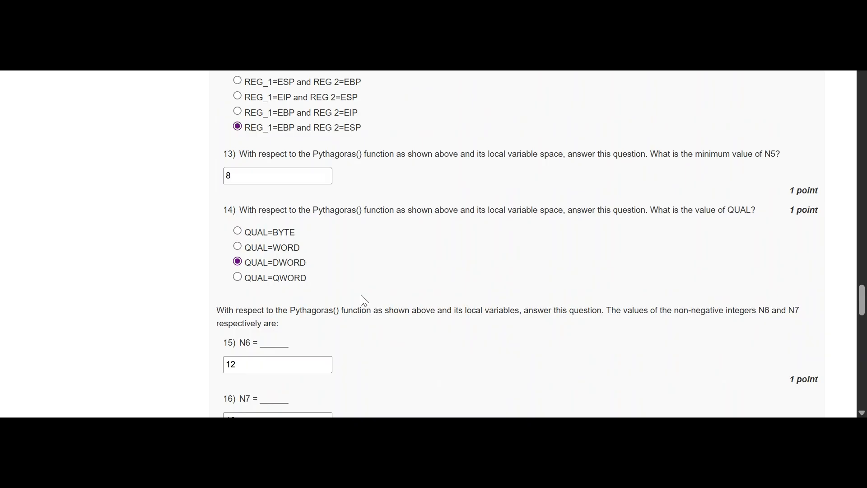
scroll("down", 3)
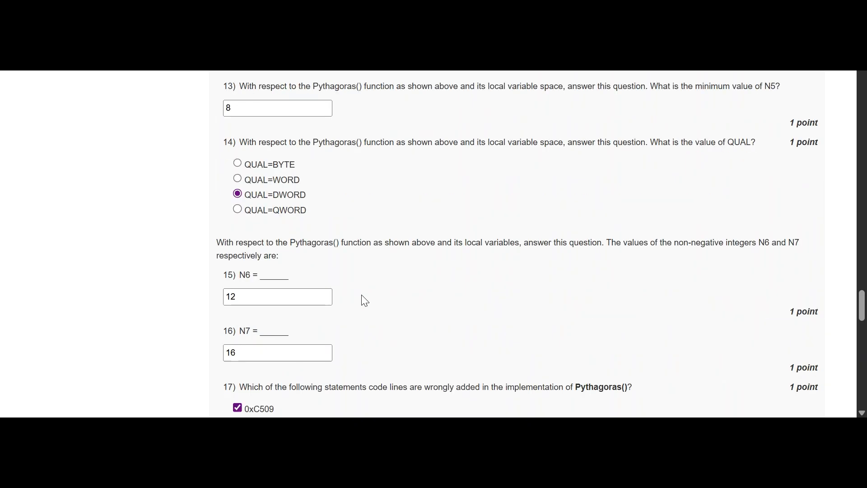
mouse_move(239, 331)
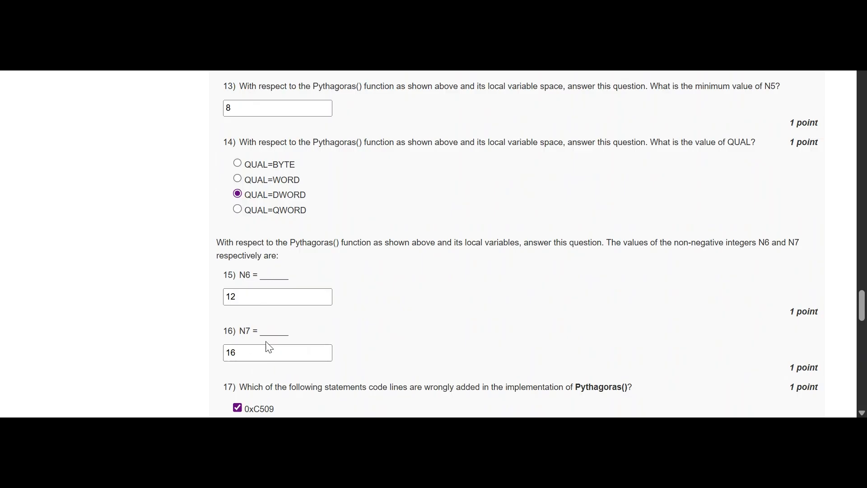
scroll("down", 3)
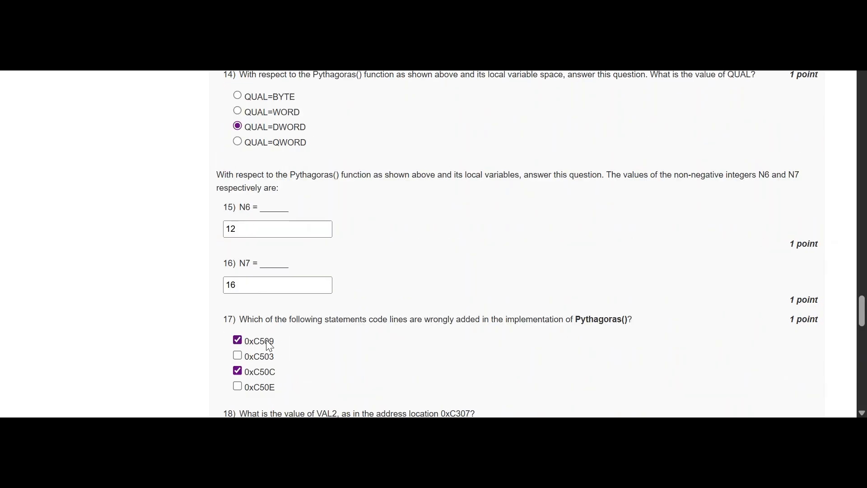
mouse_move(329, 336)
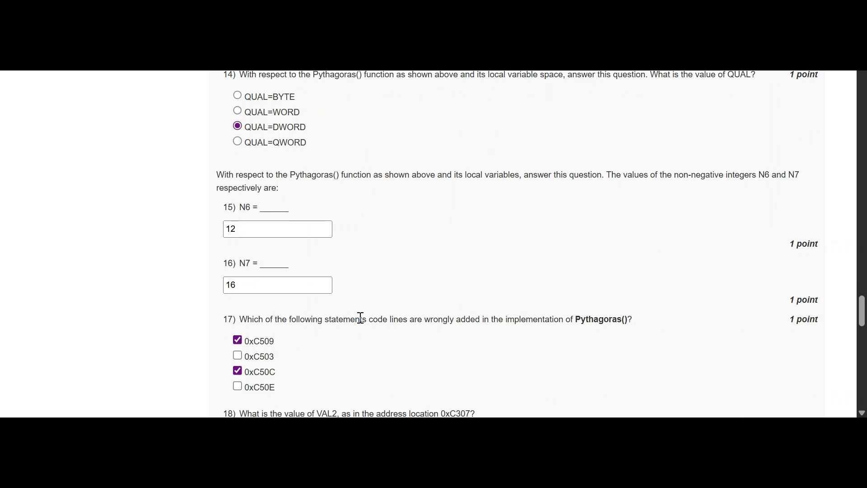
scroll("down", 3)
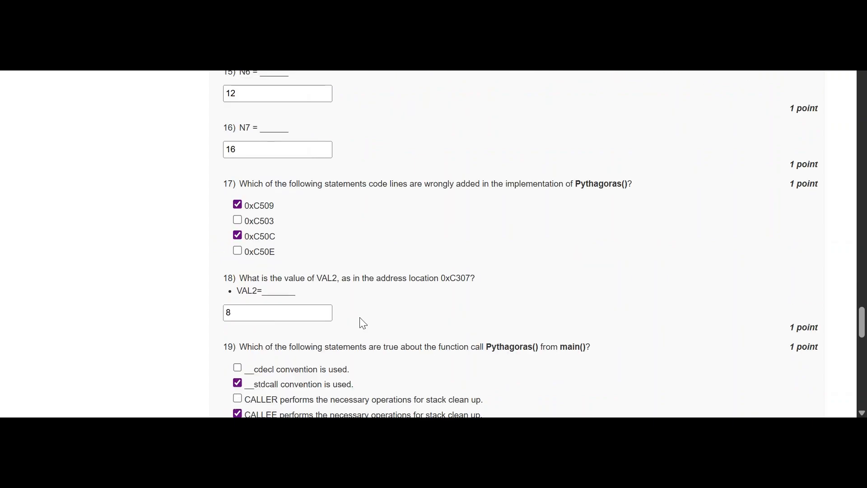
mouse_move(384, 308)
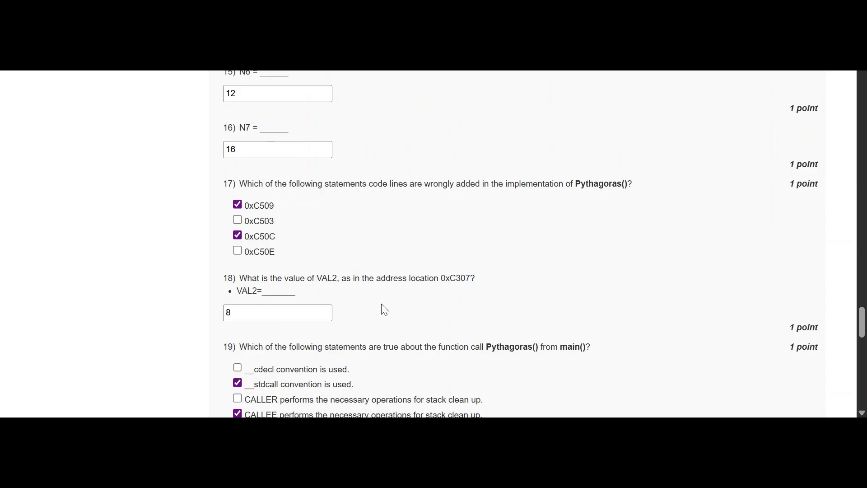
mouse_move(430, 304)
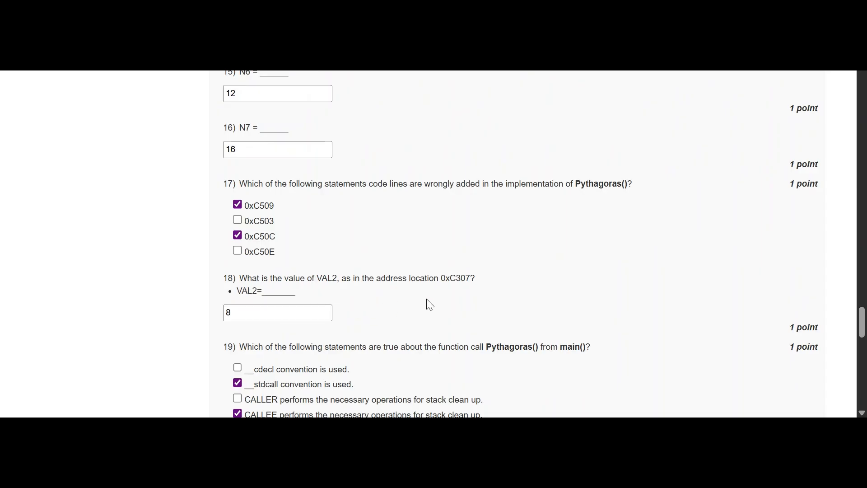
scroll("down", 3)
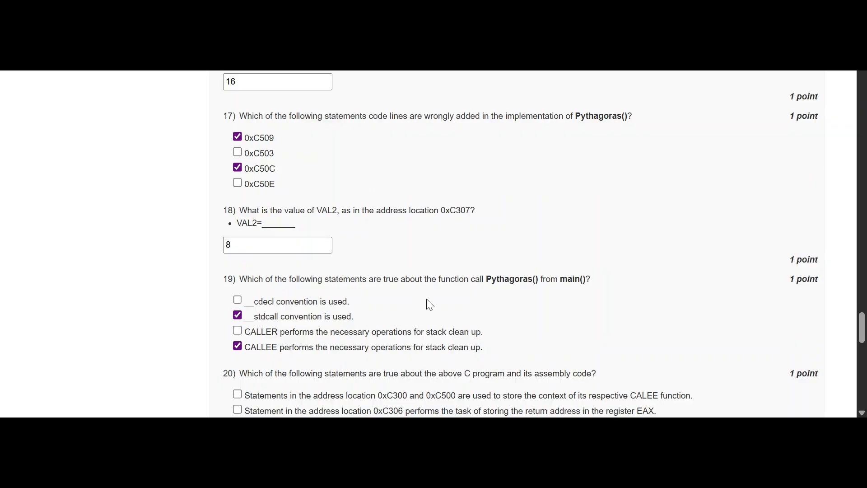
scroll("down", 3)
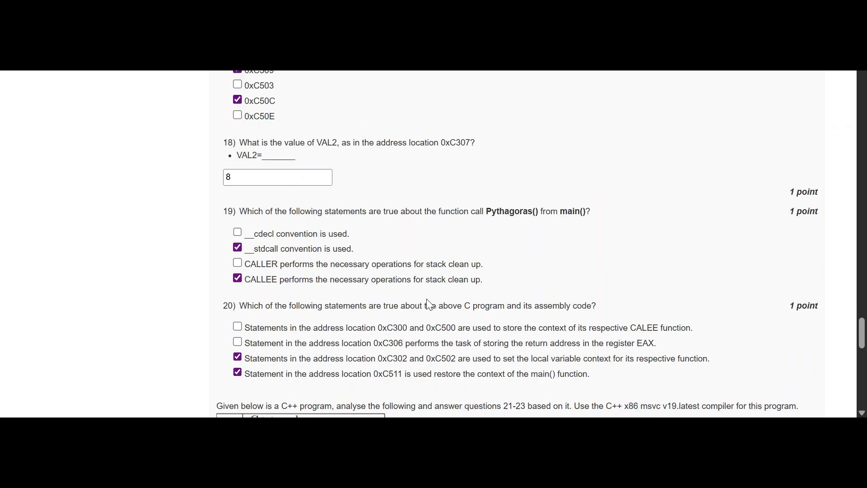
scroll("down", 3)
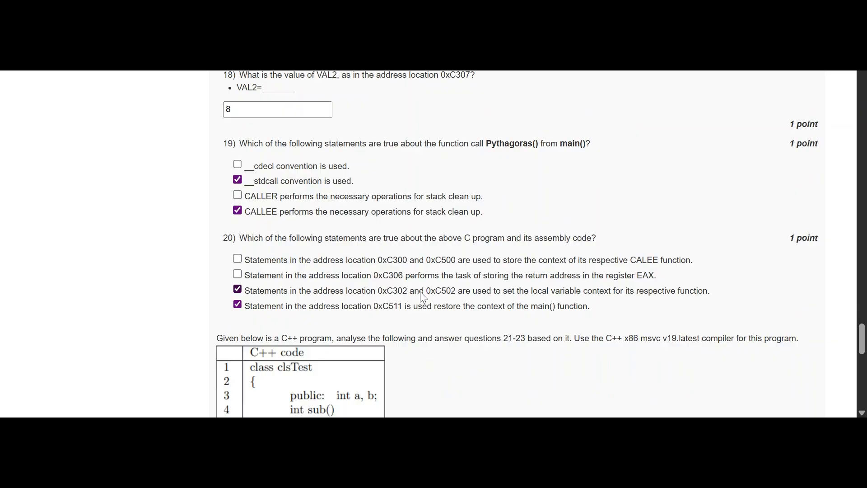
scroll("down", 3)
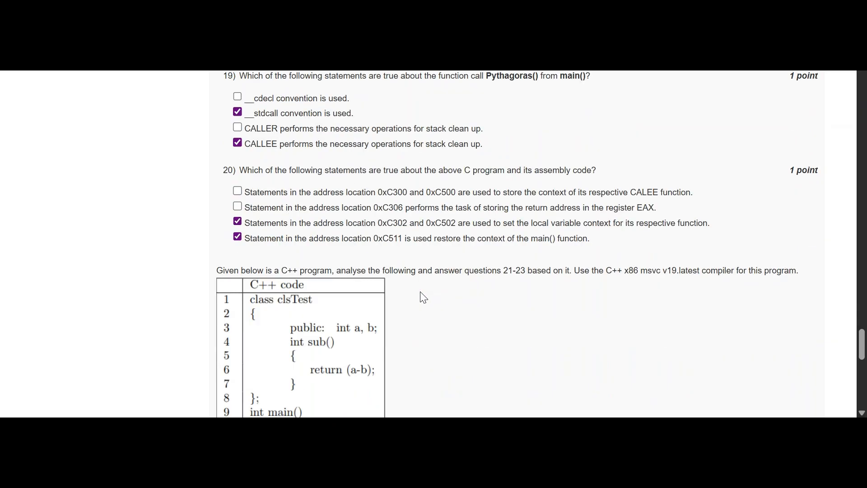
scroll("down", 3)
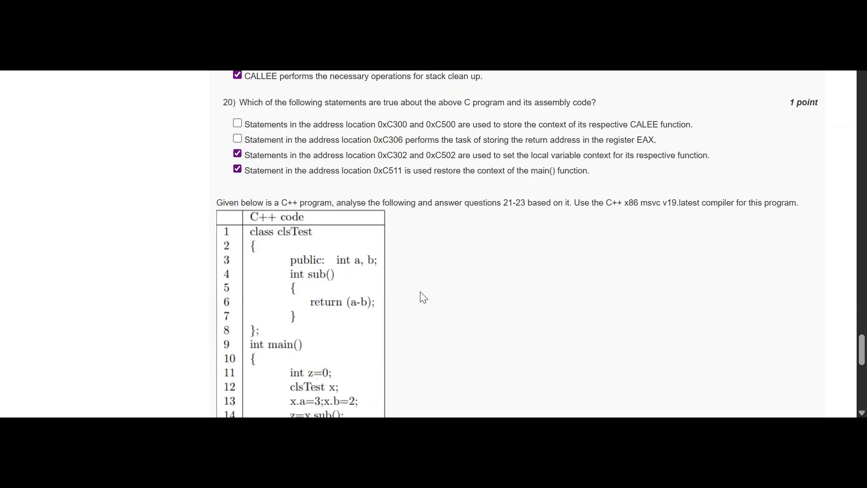
scroll("down", 3)
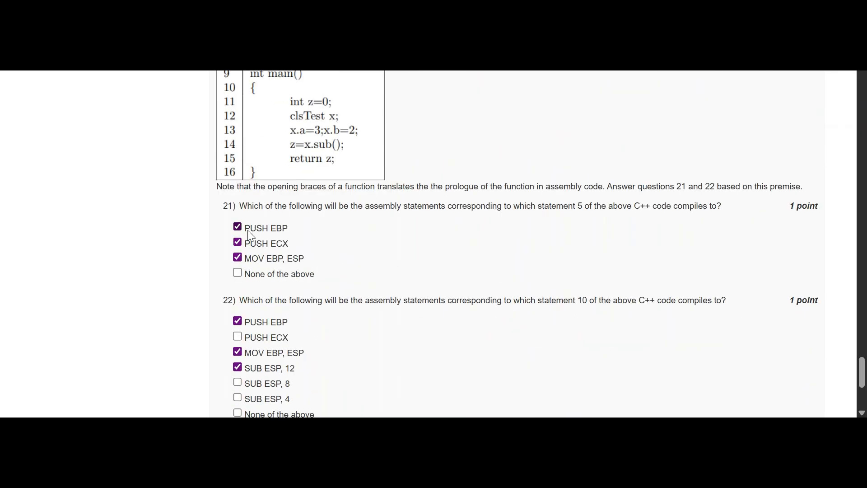
mouse_move(580, 266)
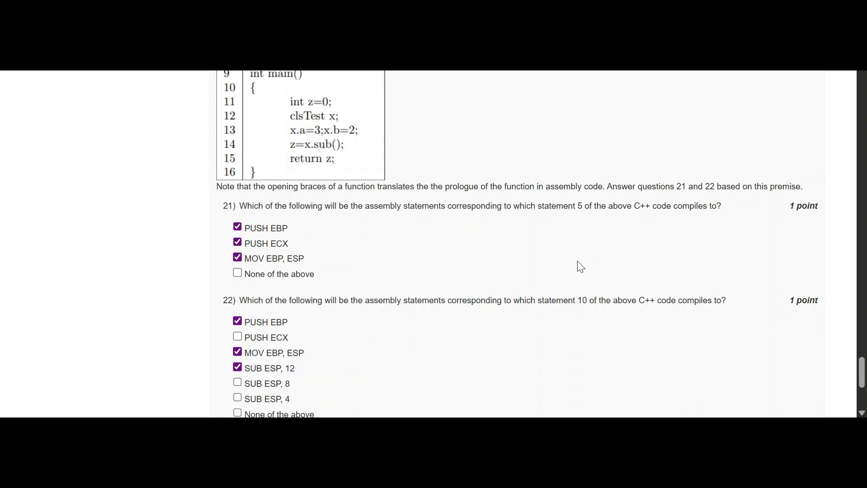
mouse_move(254, 238)
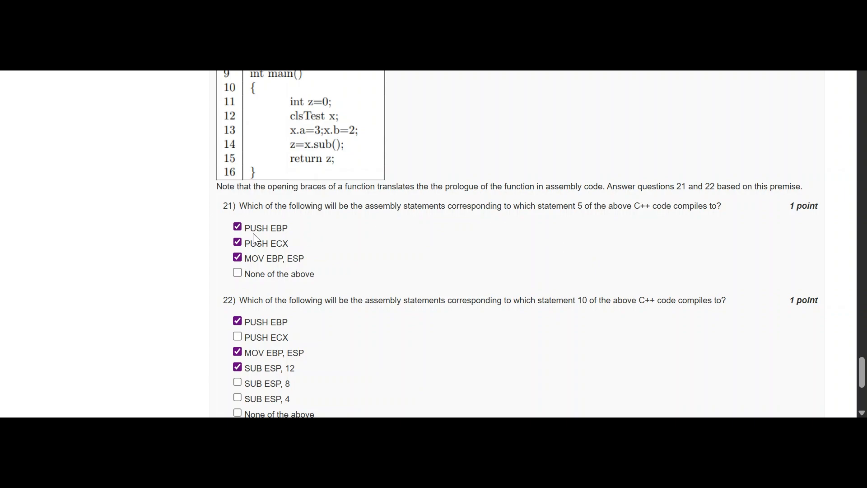
scroll("down", 3)
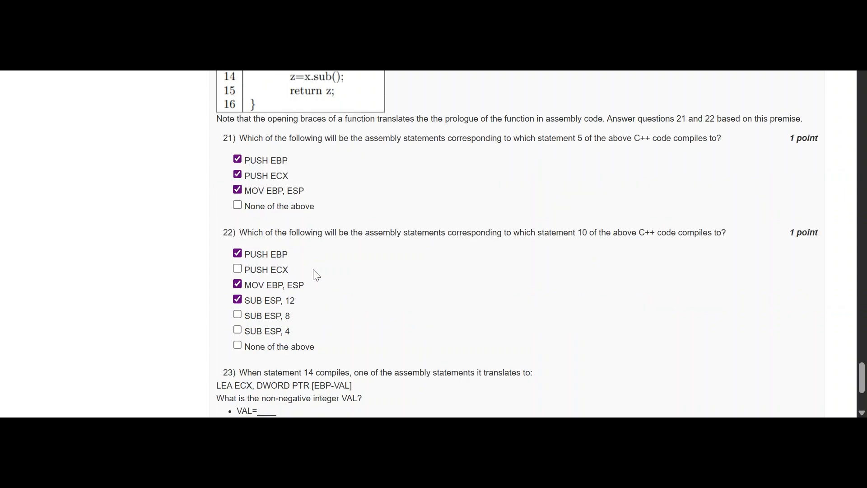
mouse_move(371, 302)
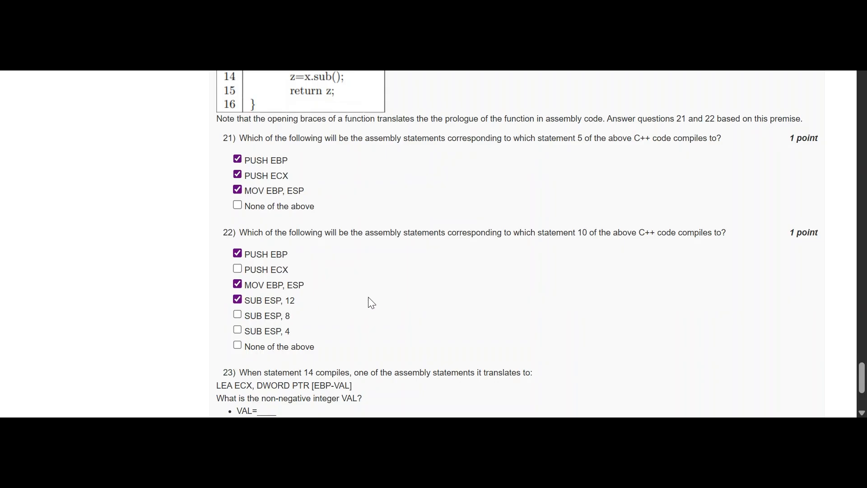
mouse_move(379, 299)
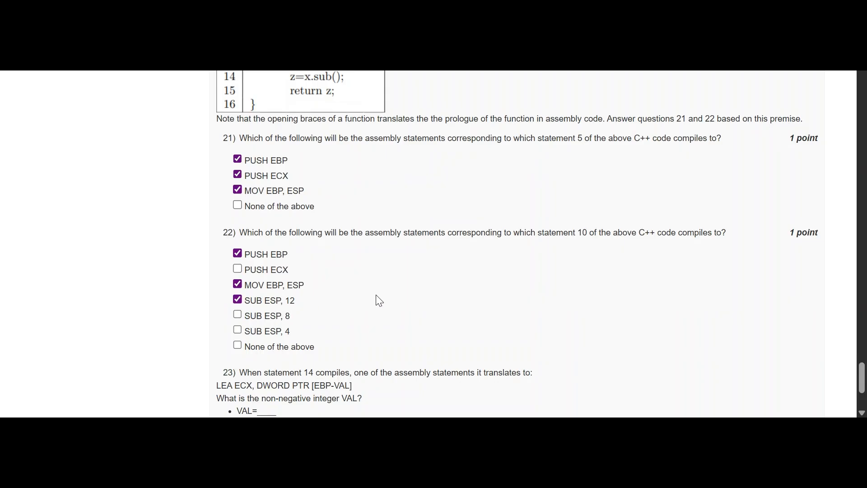
scroll("down", 3)
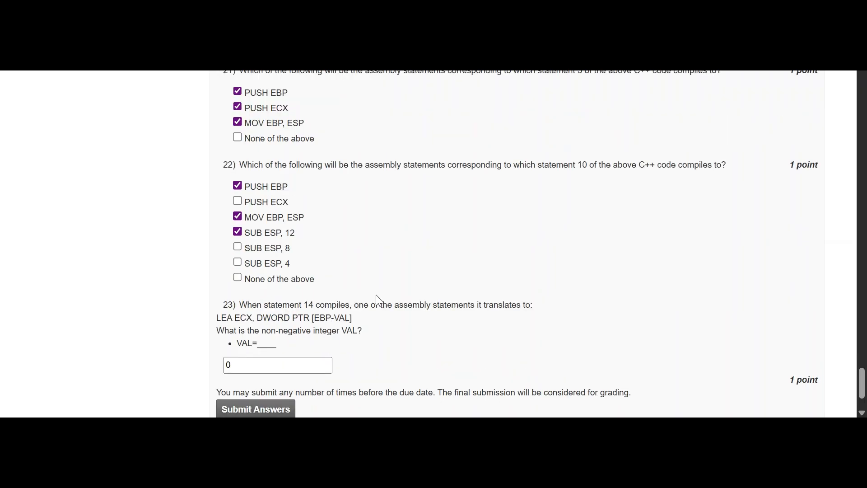
scroll("down", 3)
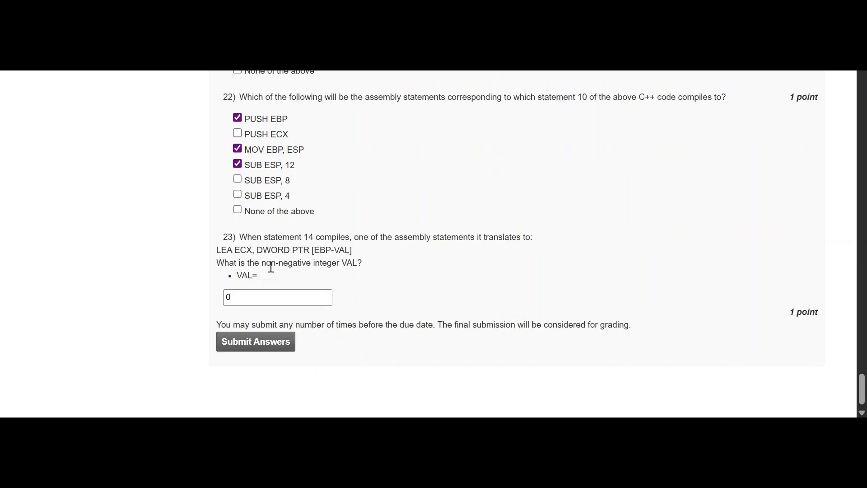
mouse_move(381, 294)
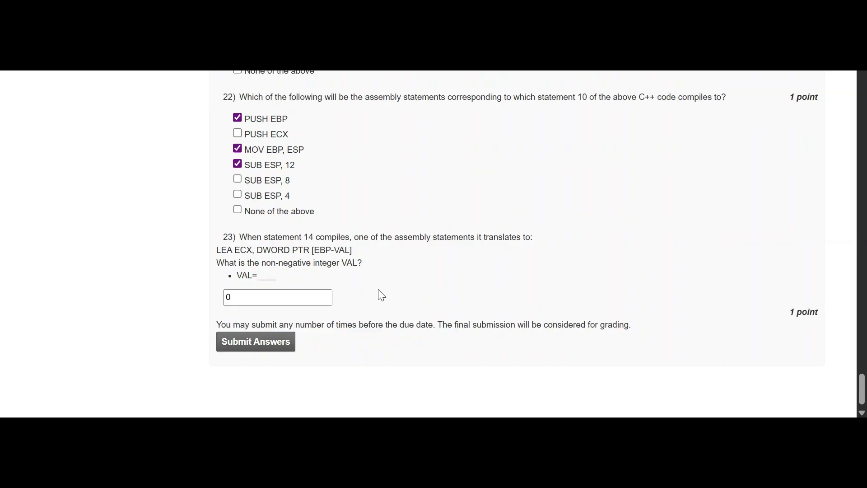
scroll("up", 3)
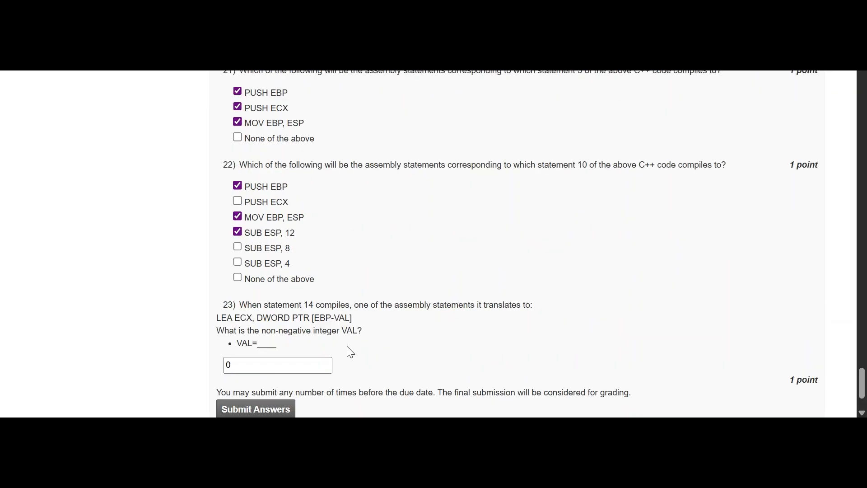